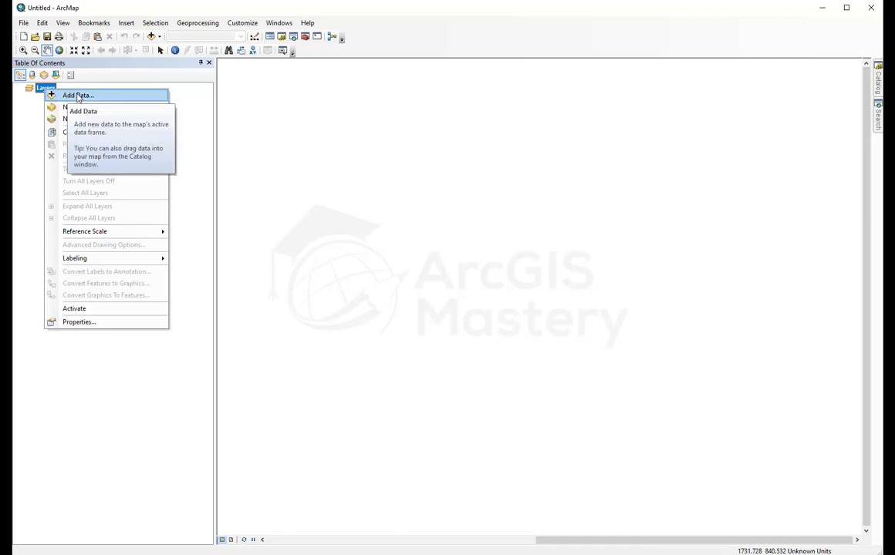
Search ArcGIS Online for 'street map' and add the World Street Map basemap.
left_click(77, 94)
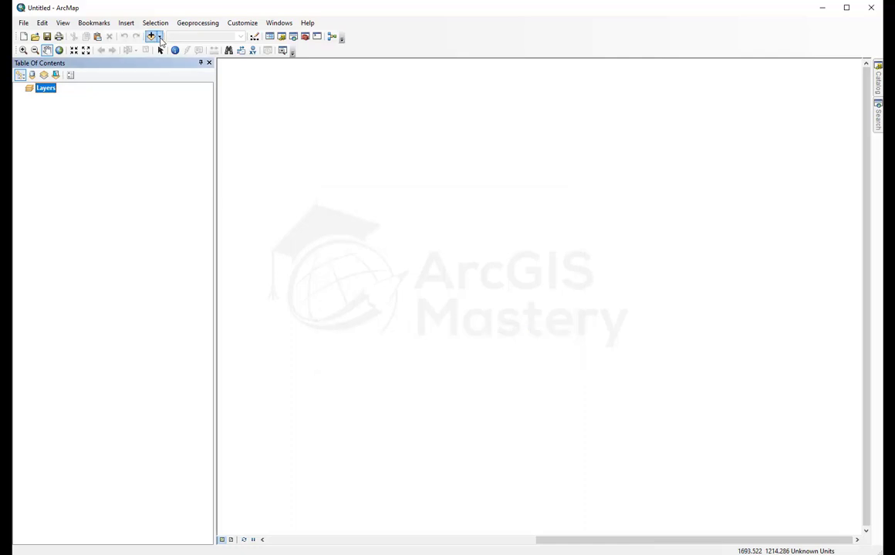
left_click(161, 37)
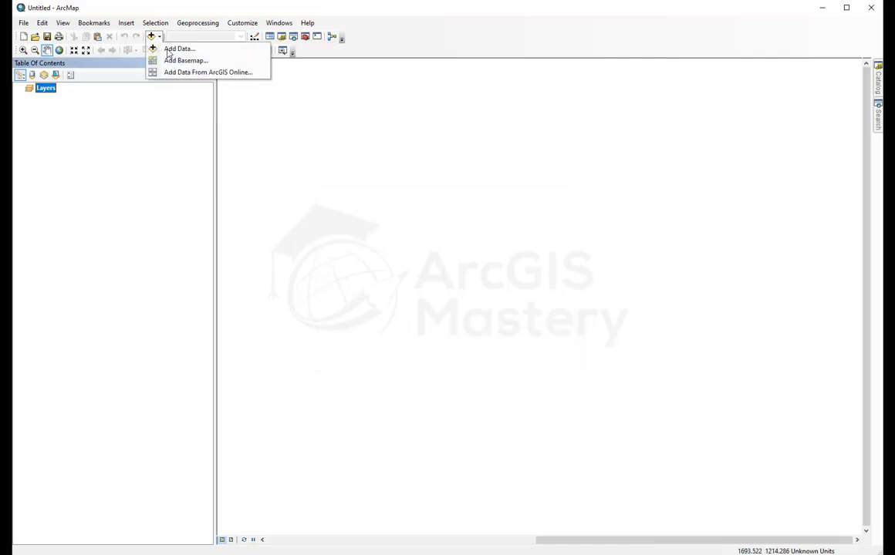
left_click(178, 49)
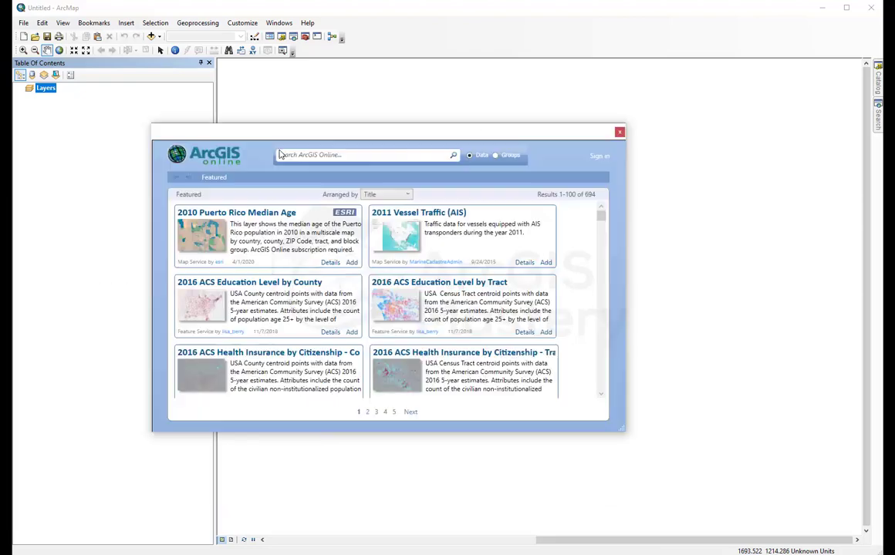
left_click_drag(386, 132, 486, 126)
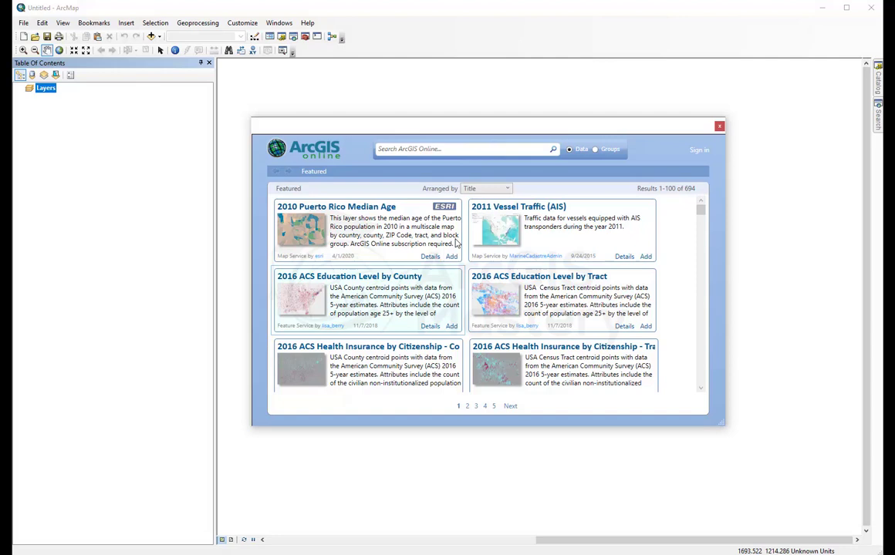
left_click(447, 148)
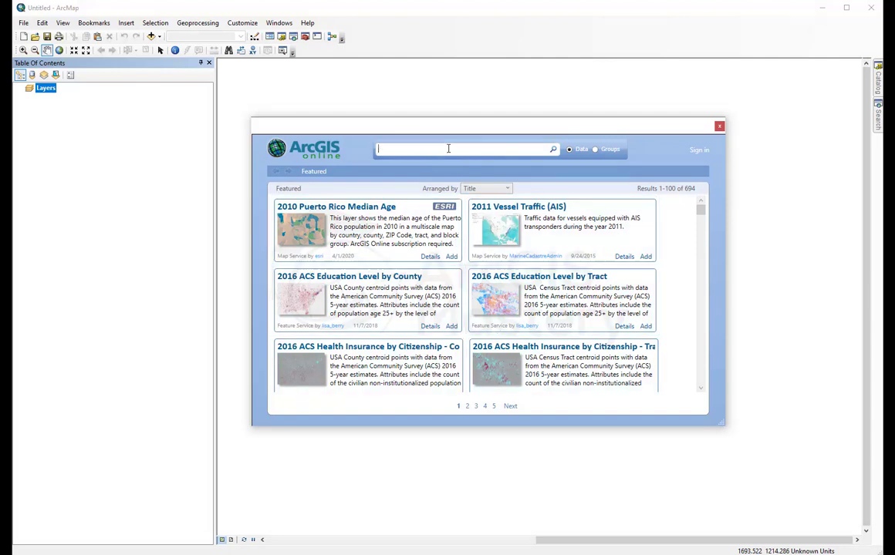
type("street map")
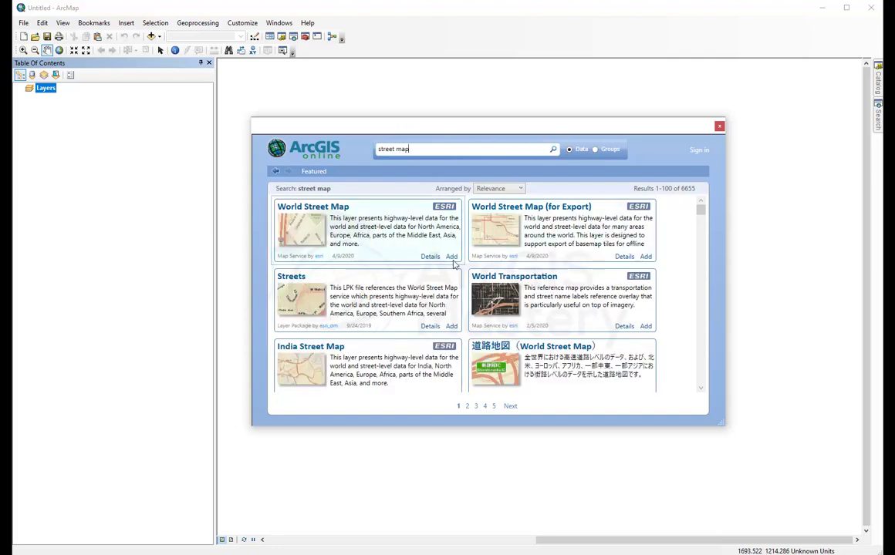
left_click(718, 126)
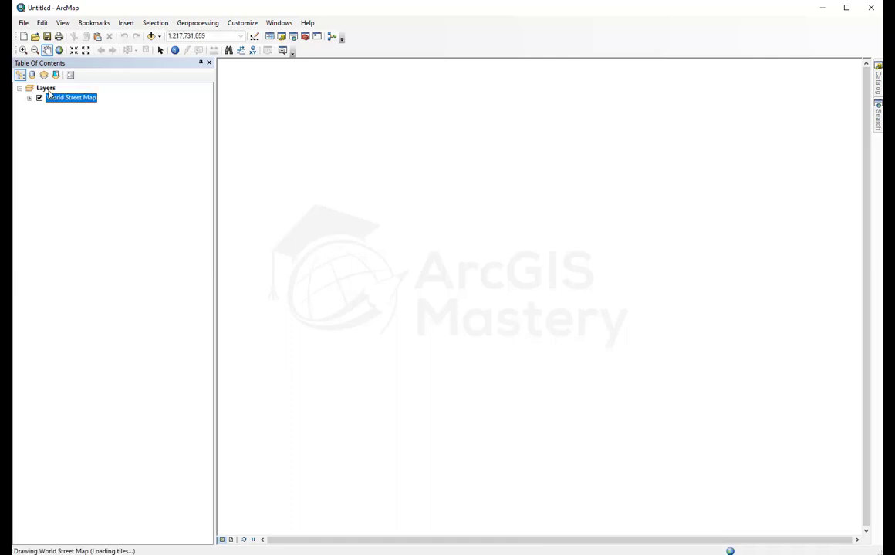
Sign in to ArcGIS Online through Enterprise Login with the ArcGISMastery organization account.
left_click(152, 37)
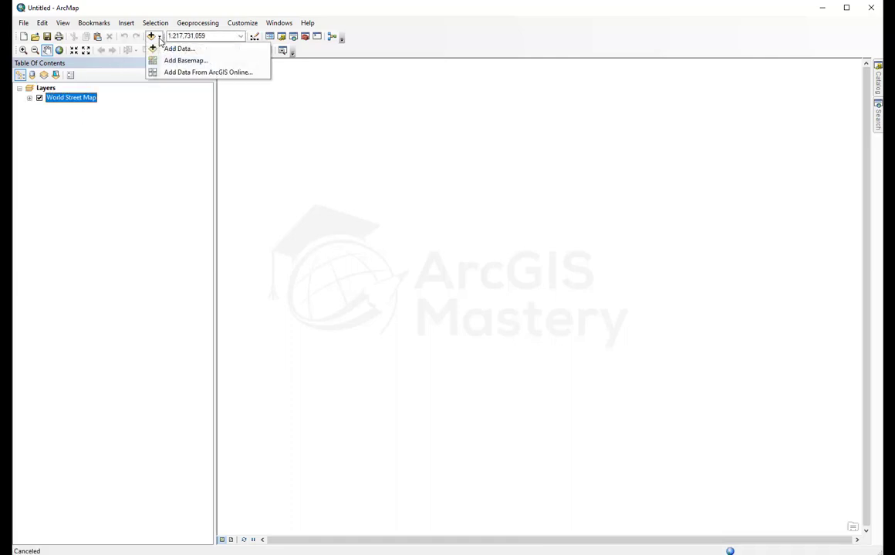
left_click(207, 71)
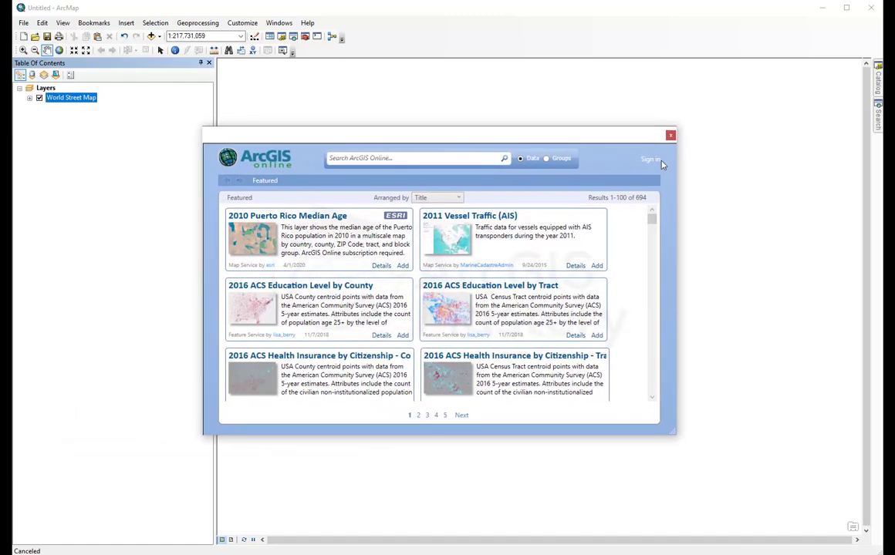
left_click(650, 159)
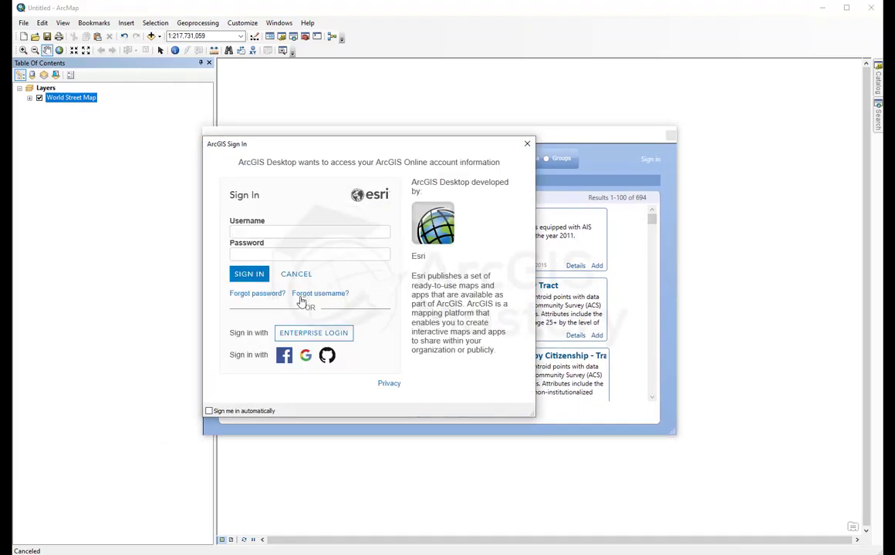
left_click(313, 333)
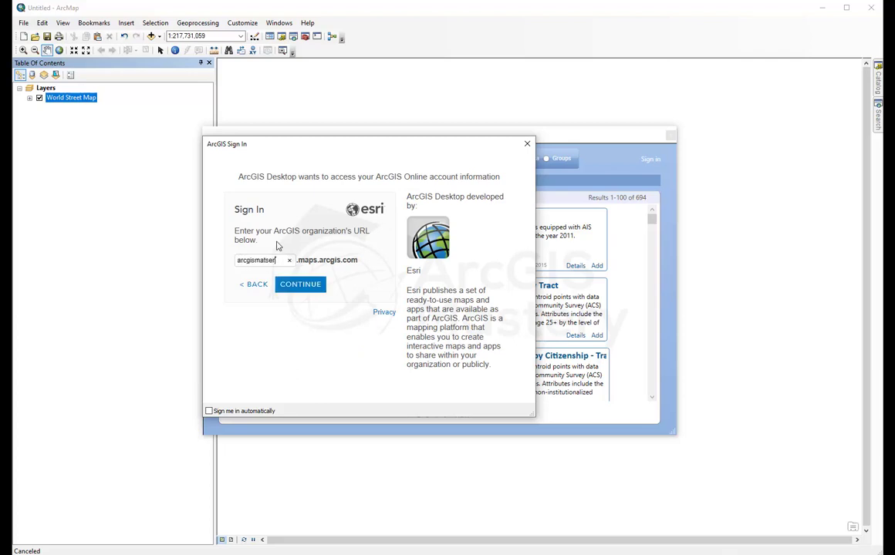
mouse_move(277, 258)
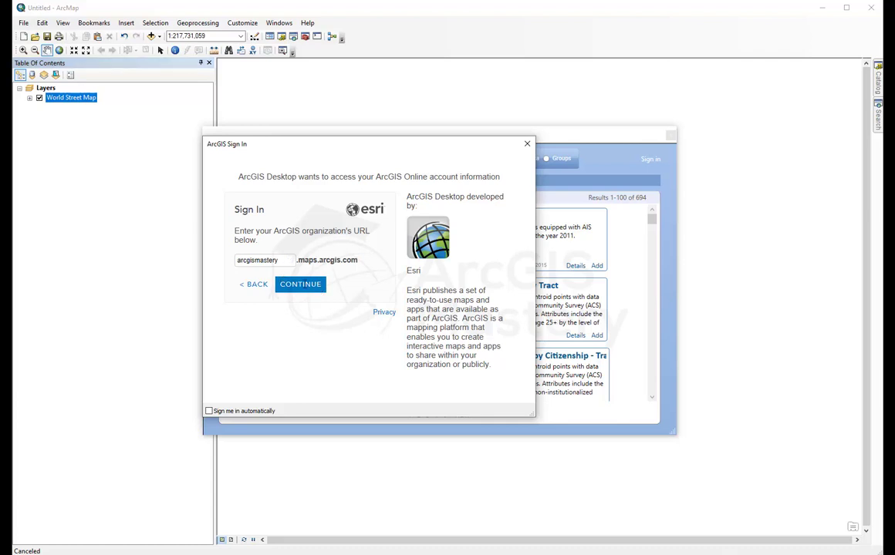
left_click(300, 284)
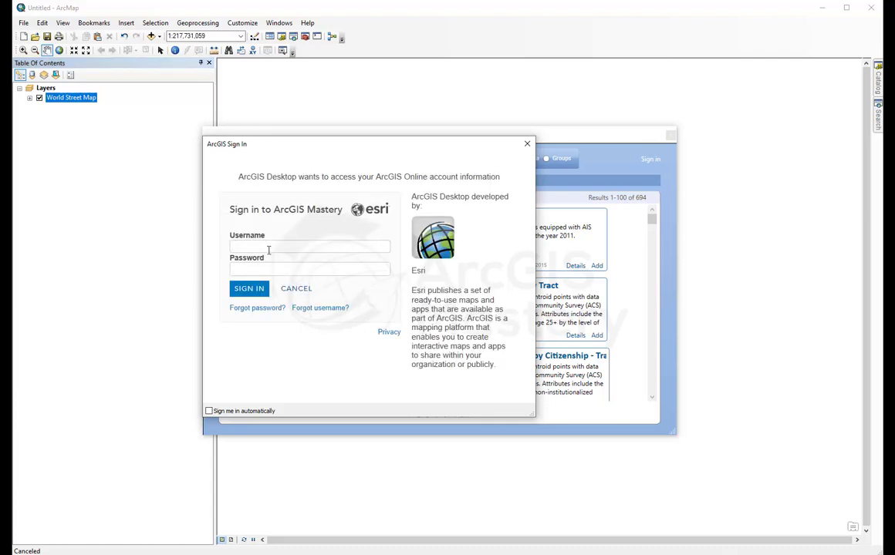
type("ArcGISMastery_Org")
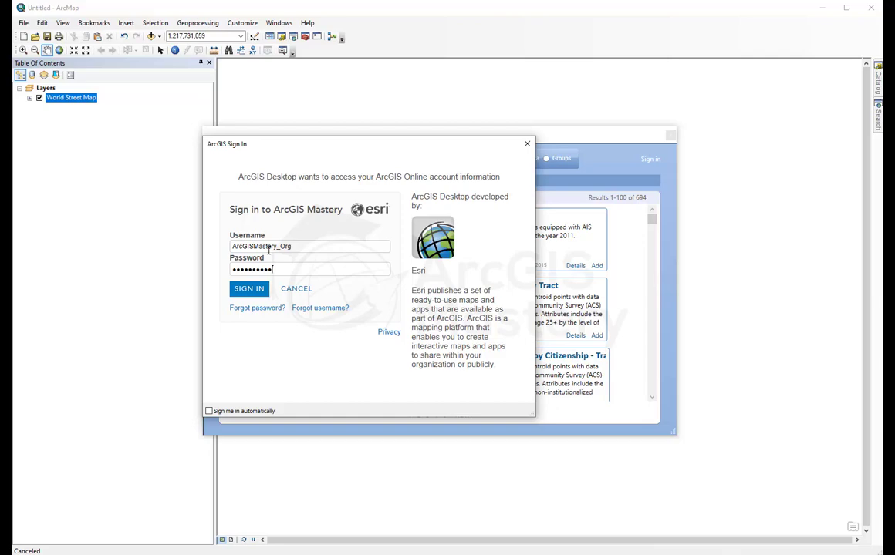
left_click(249, 288)
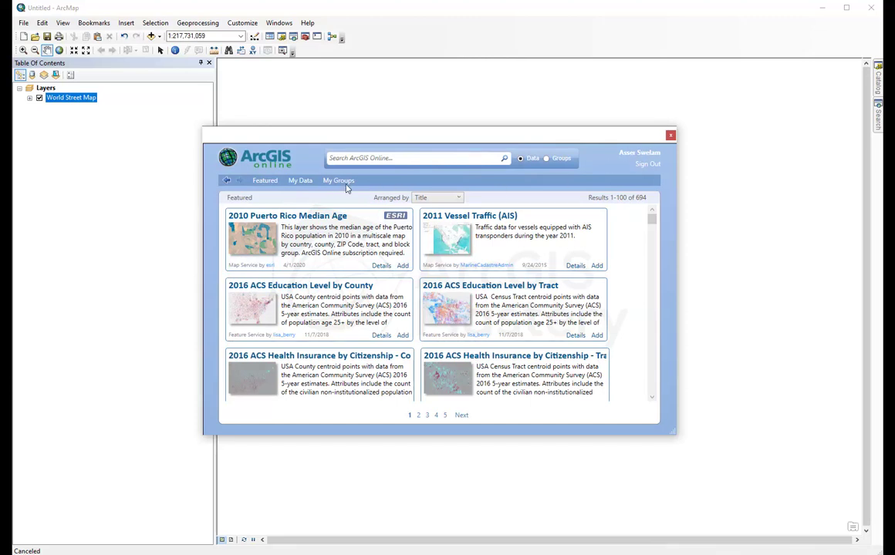
Add the 'Lat long file' layer from My Data and open the Catalog window.
left_click(300, 181)
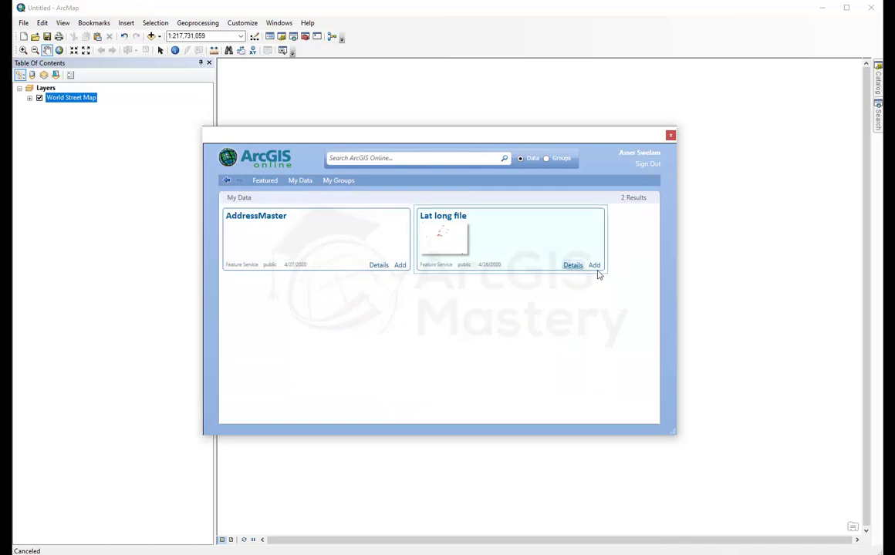
left_click(594, 265)
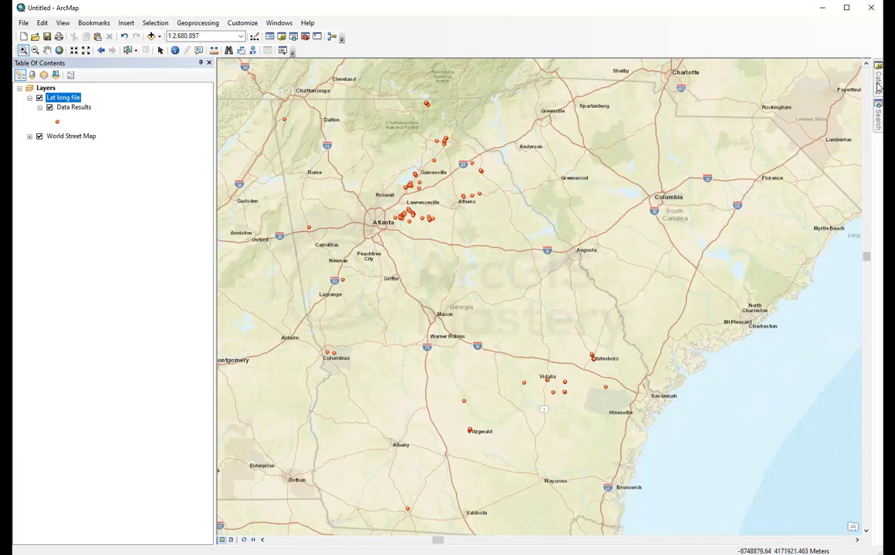
left_click(878, 77)
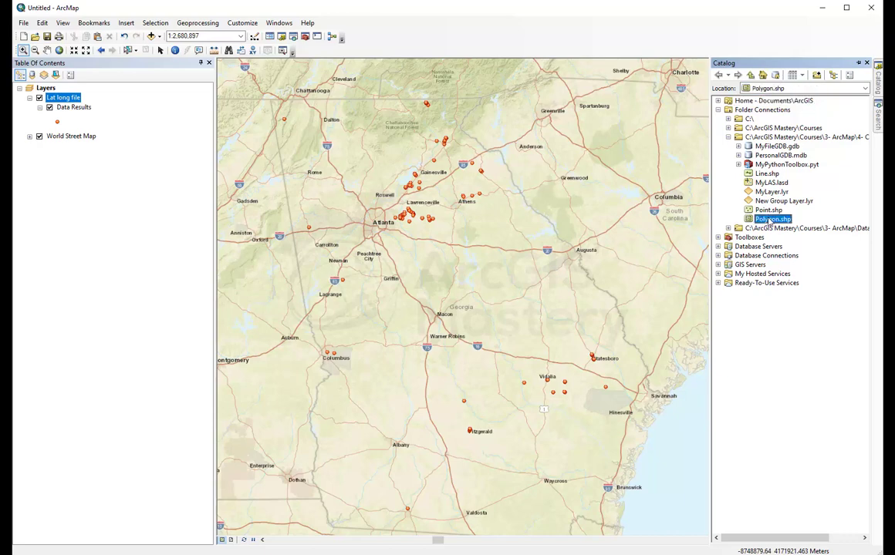
Add Point.shp and Polygon.shp from the Catalog, accepting the Unknown Spatial Reference warnings.
left_click(768, 210)
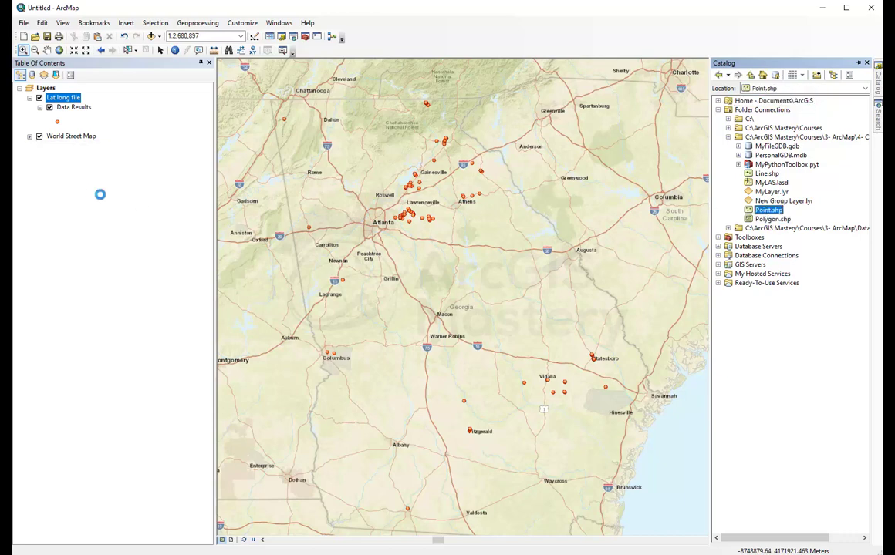
double_click(768, 210)
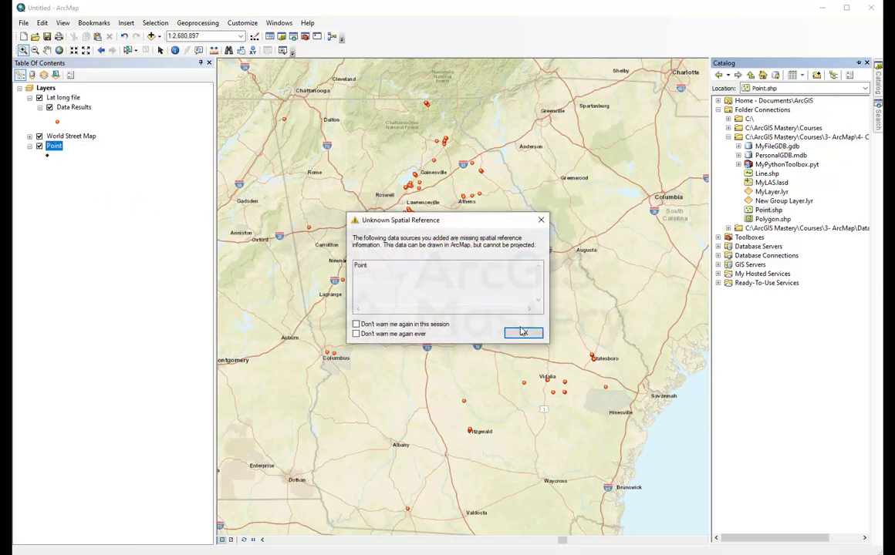
left_click(524, 332)
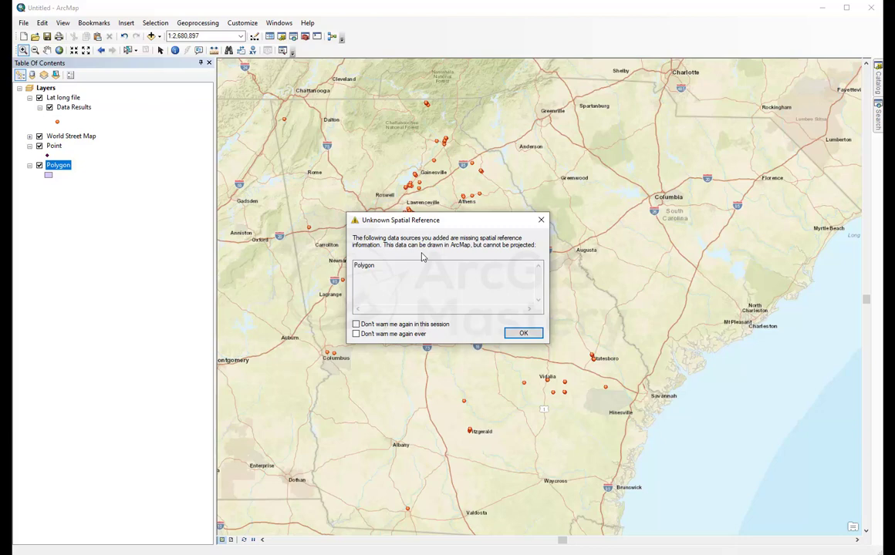
mouse_move(321, 291)
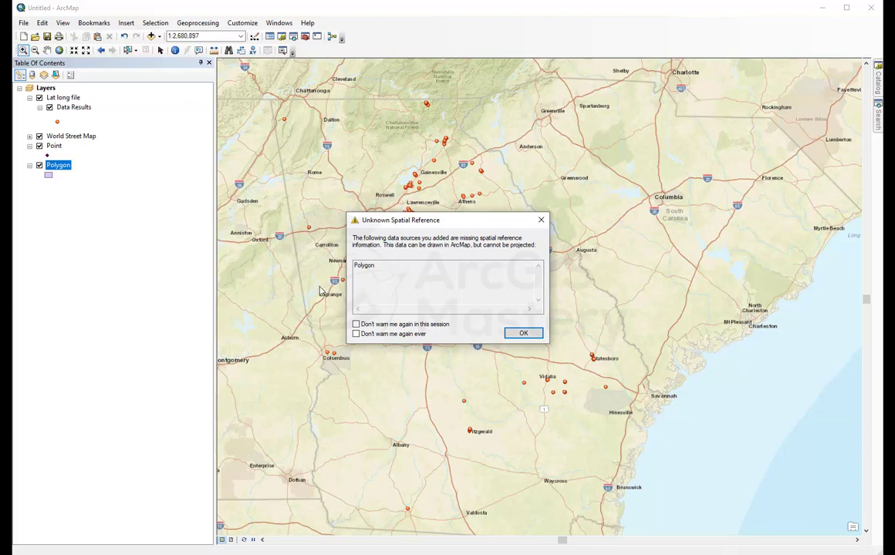
mouse_move(487, 345)
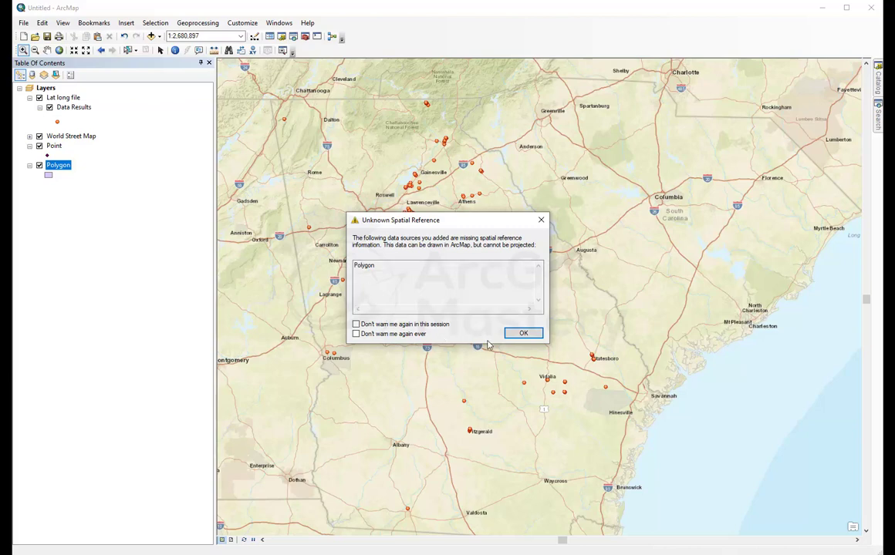
left_click(523, 333)
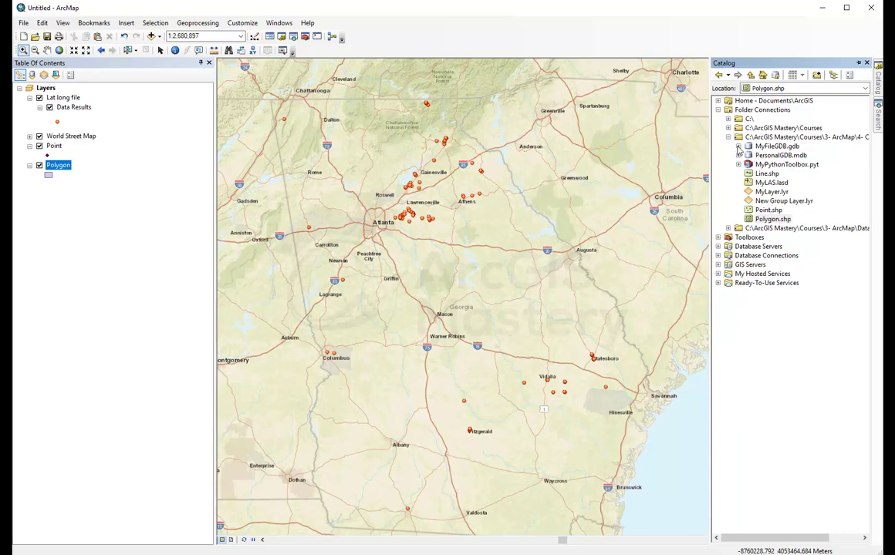
Add Intersections, Parcels and STREETS from MyFileGDB.gdb's MyDataset to the map.
left_click(739, 146)
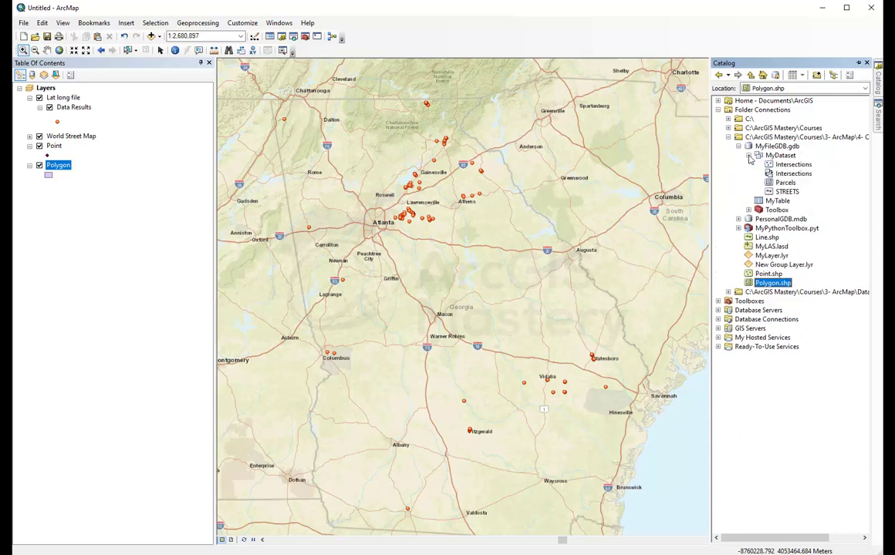
left_click(794, 164)
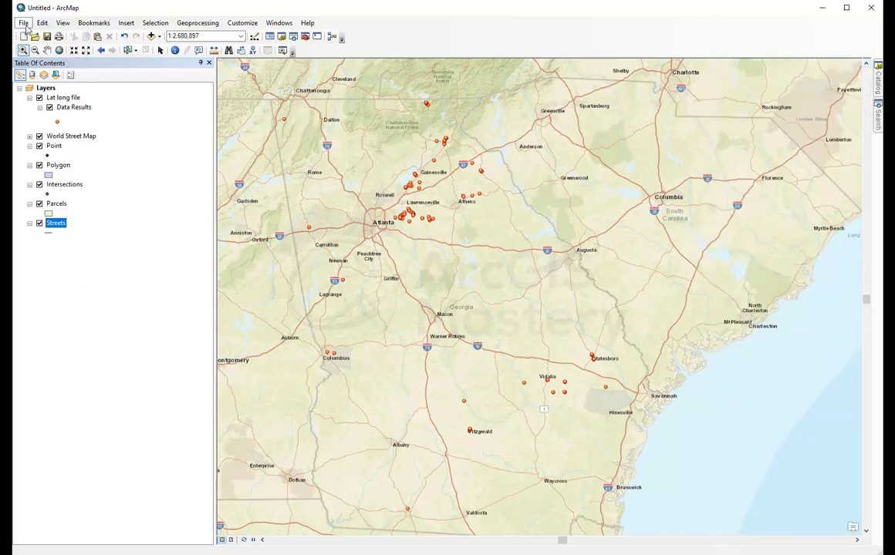
left_click(23, 22)
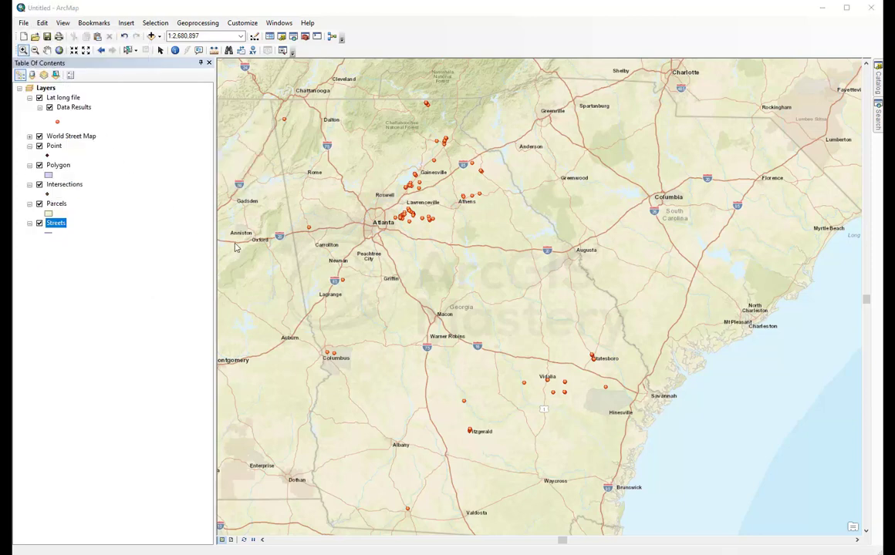
Save the map as an .mxd document in the Data folder.
left_click(23, 22)
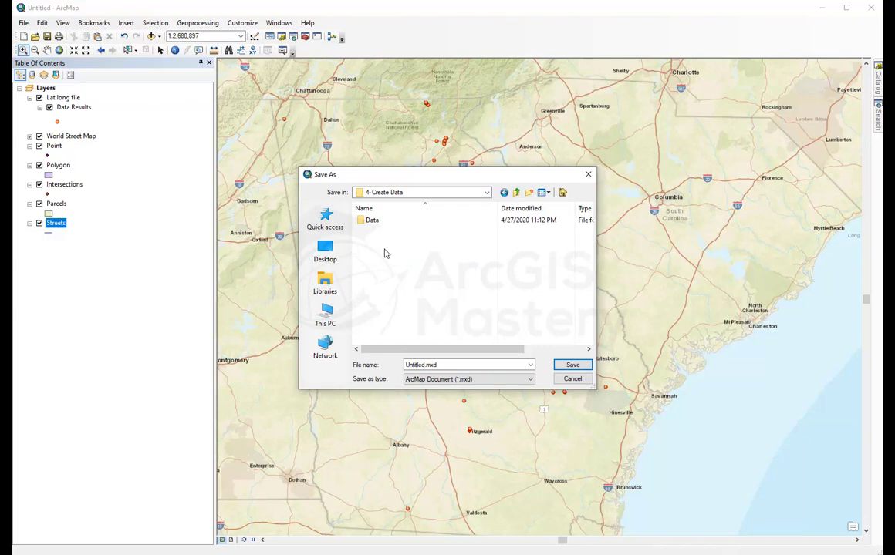
double_click(373, 220)
type("DataE")
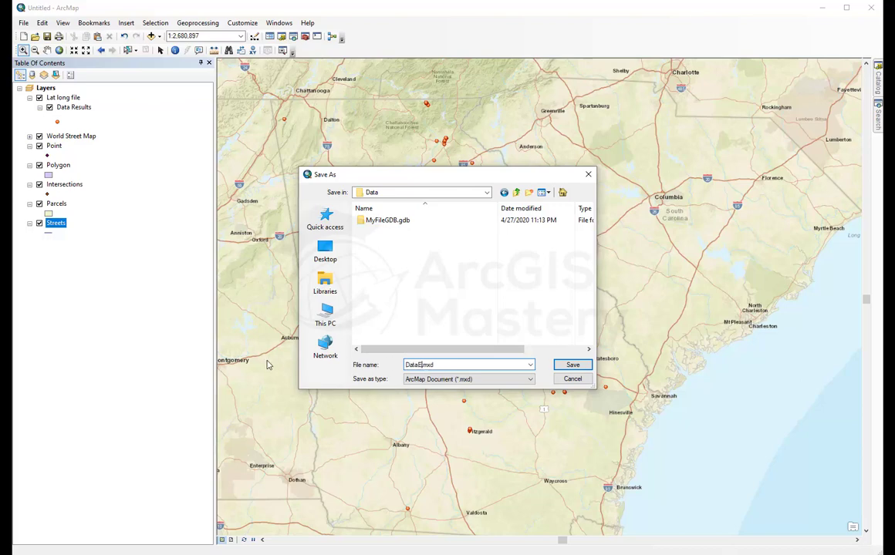
left_click(573, 364)
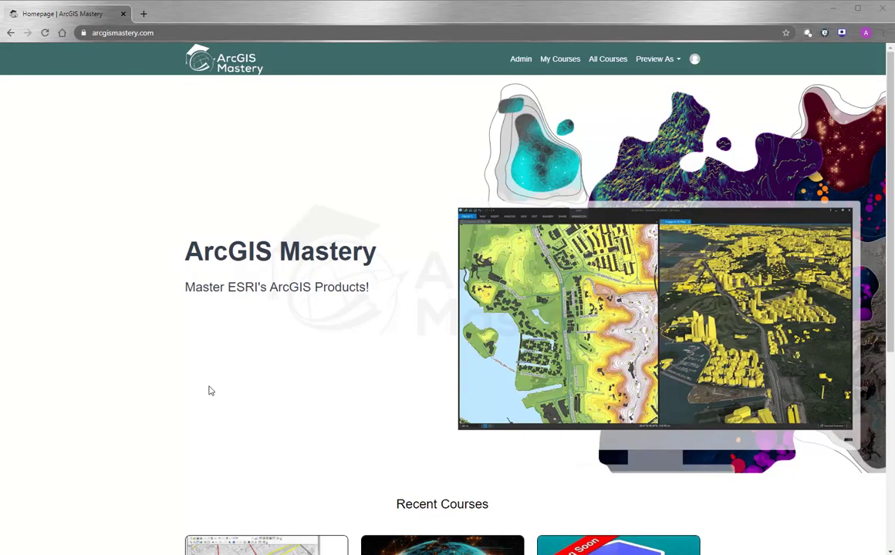
mouse_move(224, 385)
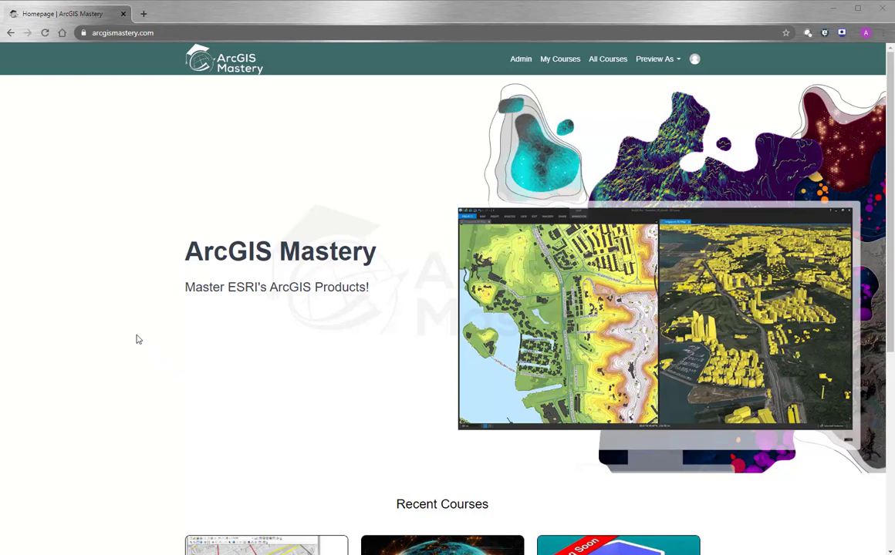
mouse_move(134, 176)
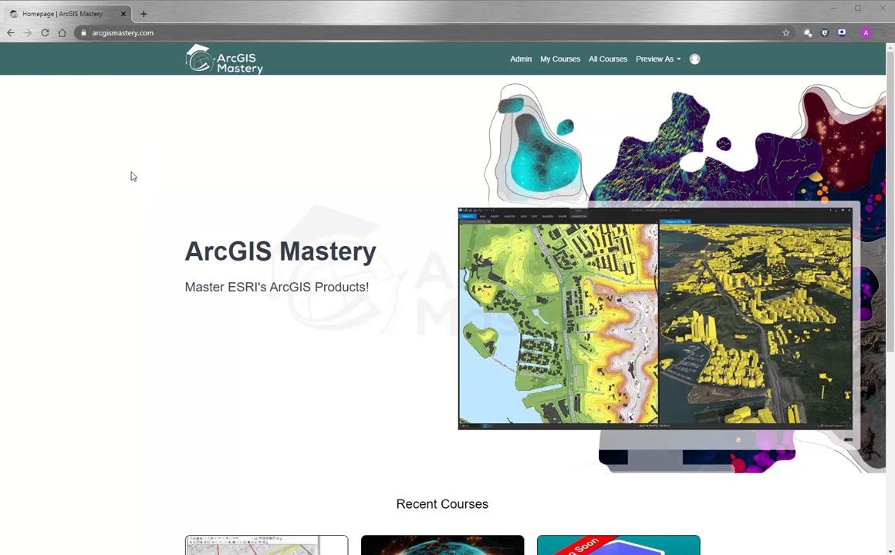
Browse the All Courses list, visit Monthly Stay Up to Date, and return.
scroll("down", 3)
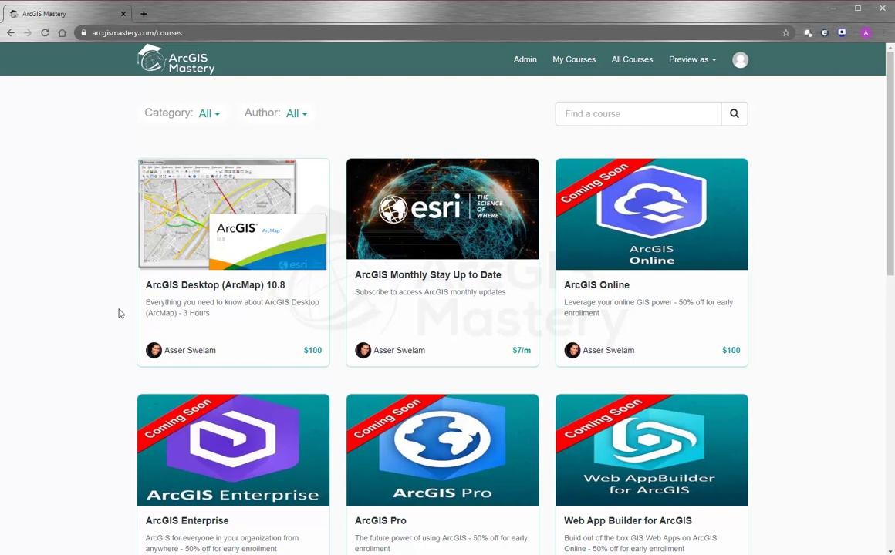
scroll("down", 3)
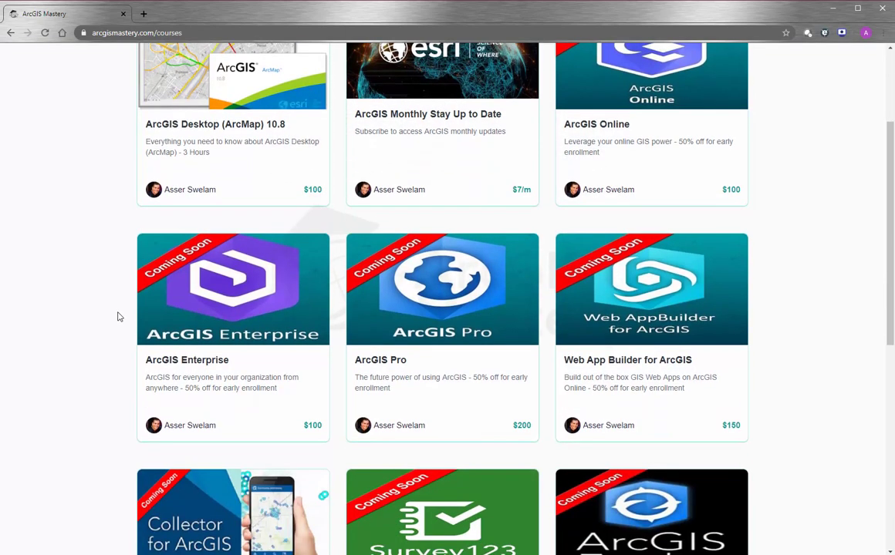
scroll("up", 3)
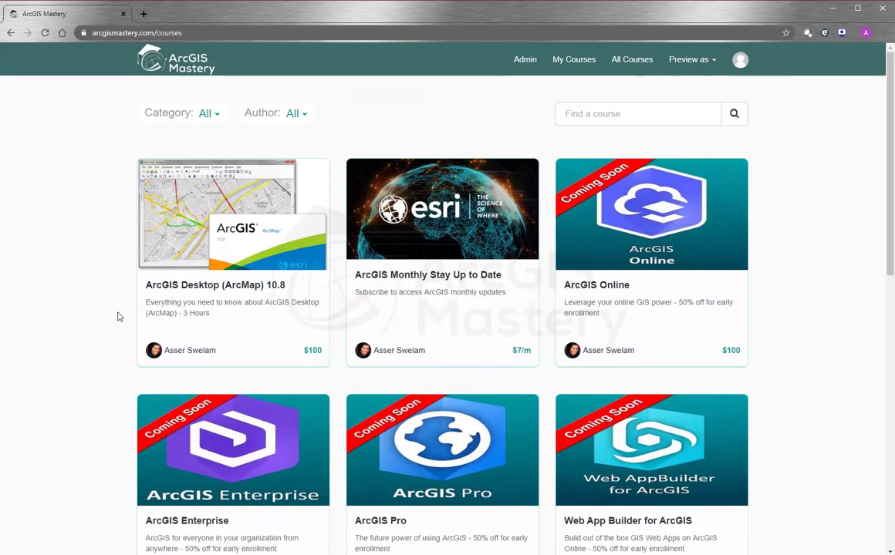
mouse_move(640, 272)
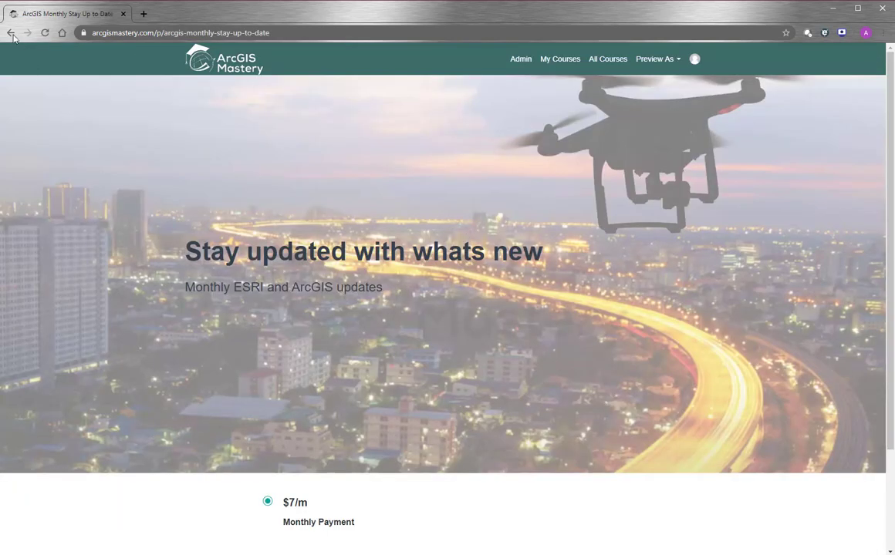
left_click(11, 32)
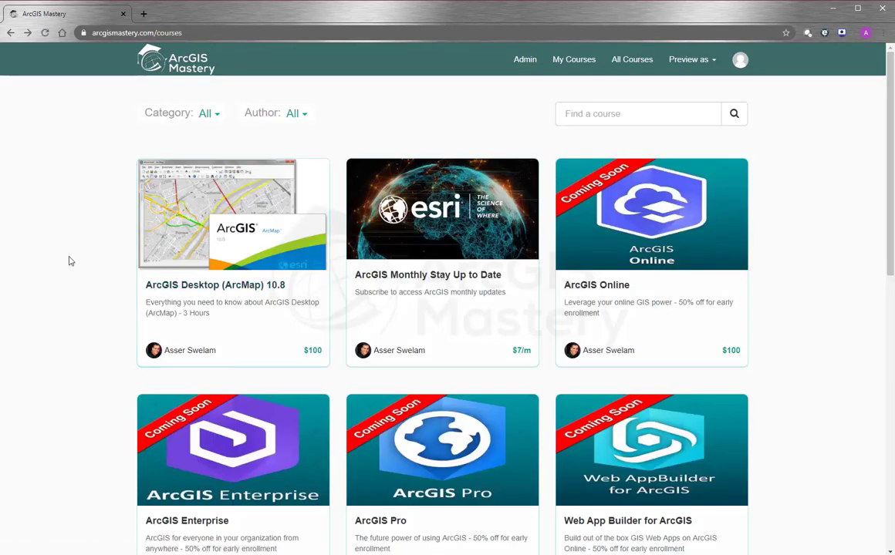